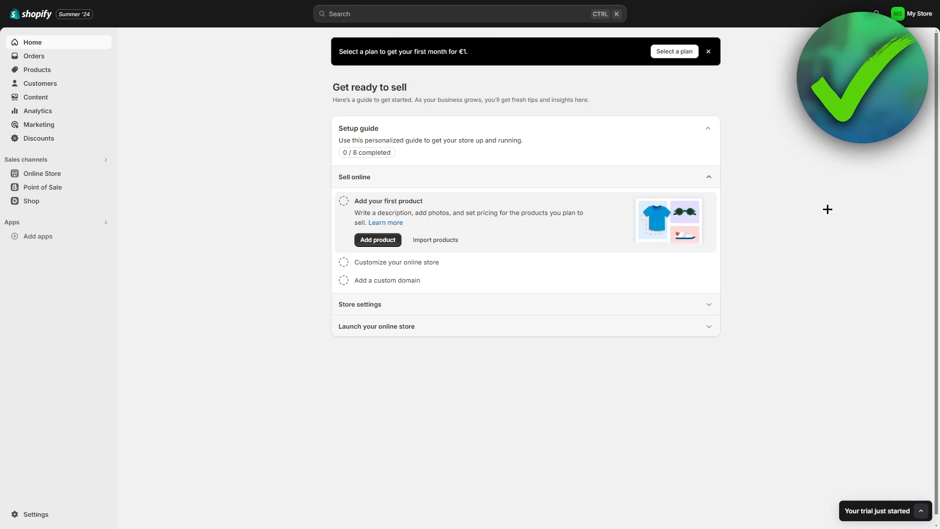
{"action": "mouse_move", "coordinate": [822, 212]}
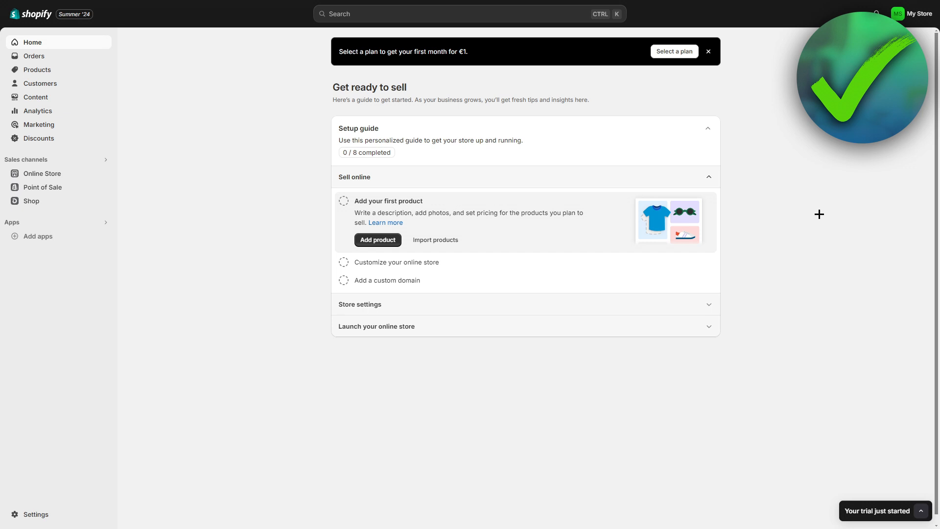
{"action": "mouse_move", "coordinate": [35, 514]}
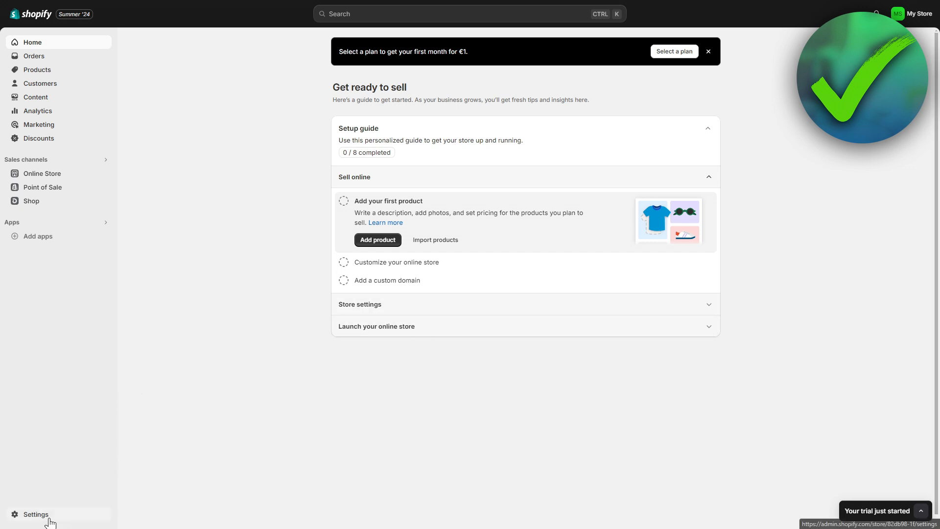
- Reach the Users and permissions settings and scroll down to the Collaborators section
{"action": "left_click", "coordinate": [36, 514]}
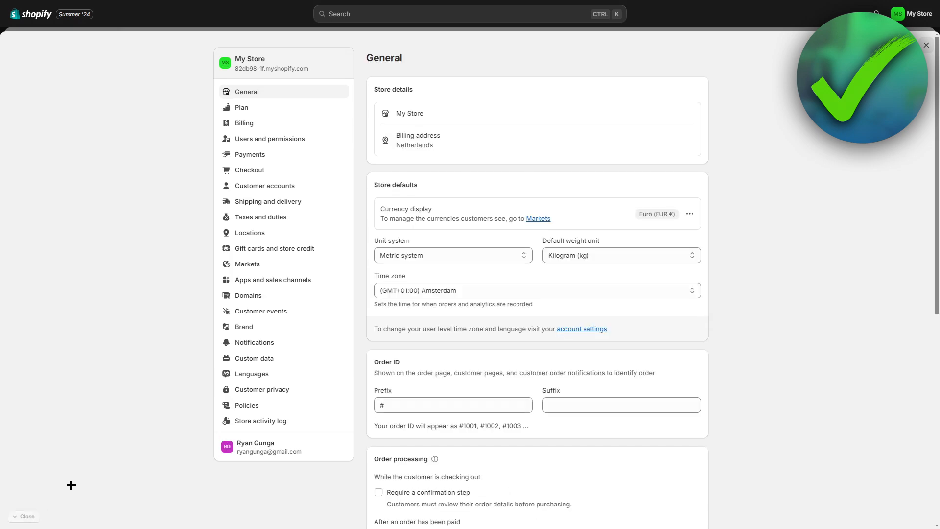
{"action": "left_click", "coordinate": [270, 138]}
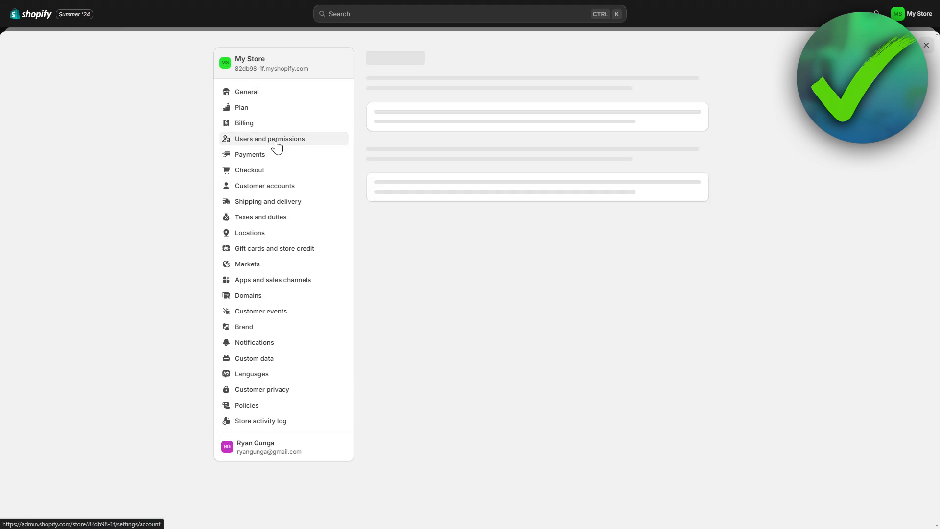
{"action": "left_click", "coordinate": [269, 138]}
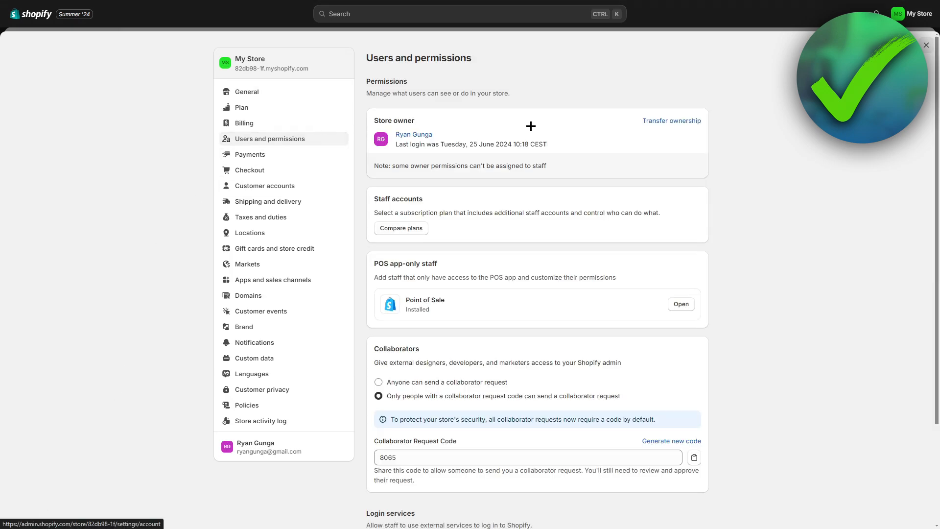
{"action": "scroll", "scroll_direction": "down", "scroll_amount": 3}
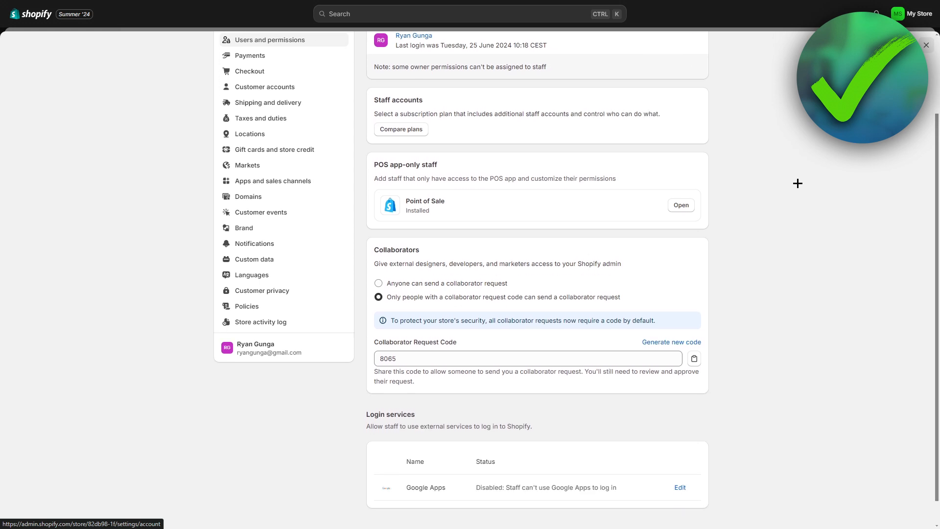
{"action": "scroll", "scroll_direction": "down", "scroll_amount": 3}
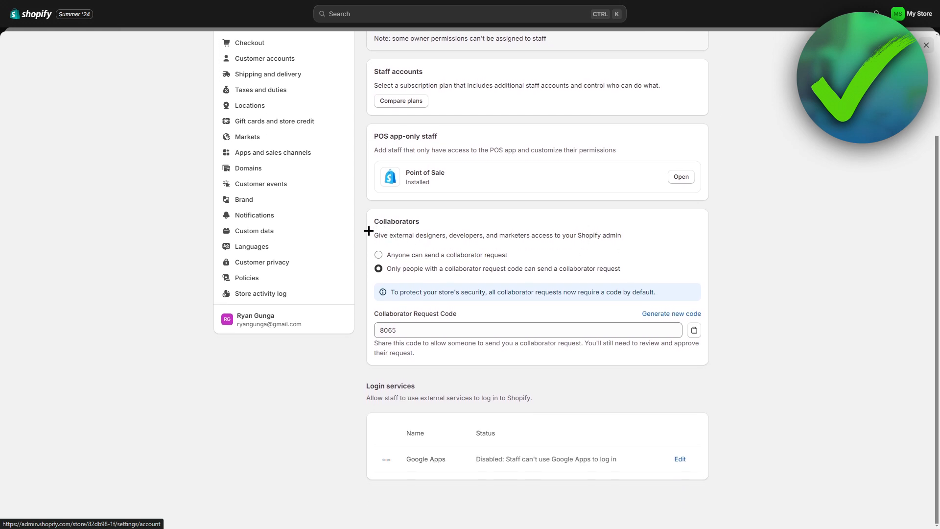
{"action": "left_click_drag", "start_coordinate": [374, 234], "coordinate": [464, 234]}
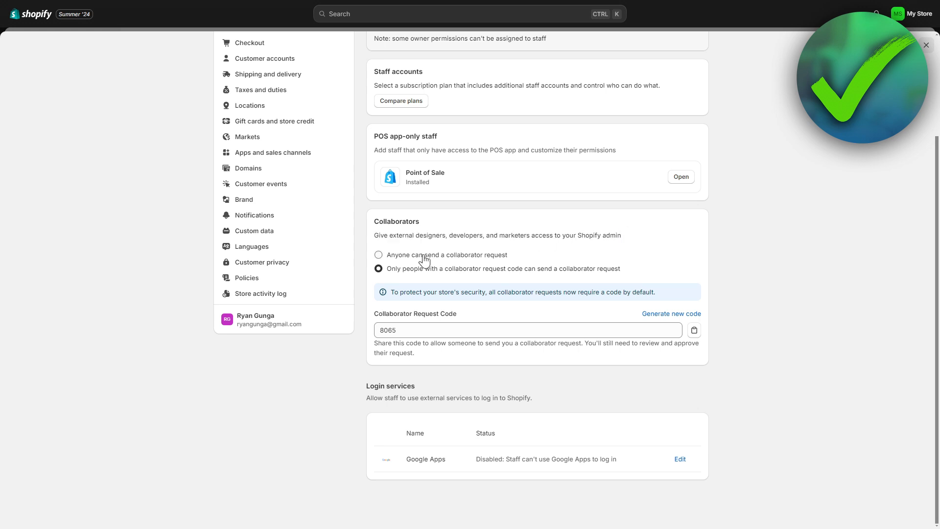
{"action": "mouse_move", "coordinate": [424, 262]}
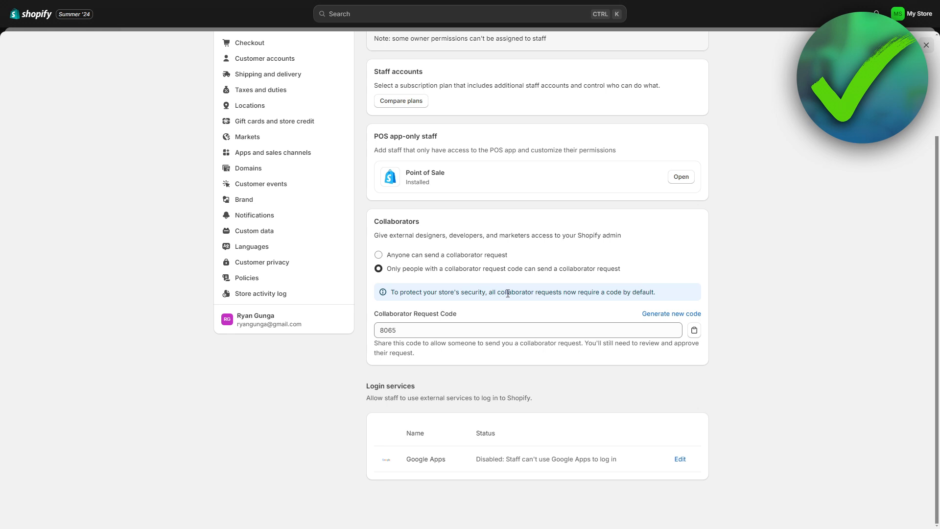
{"action": "mouse_move", "coordinate": [626, 295]}
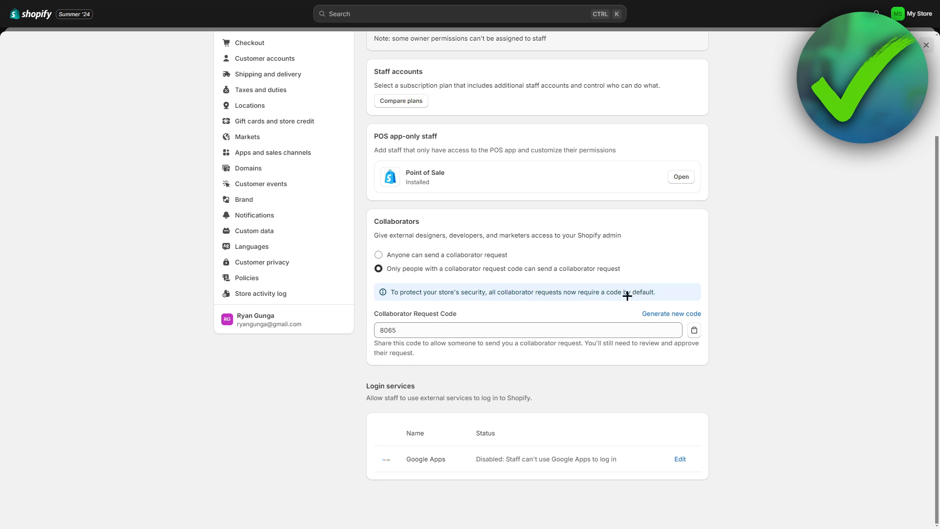
{"action": "left_click", "coordinate": [378, 311]}
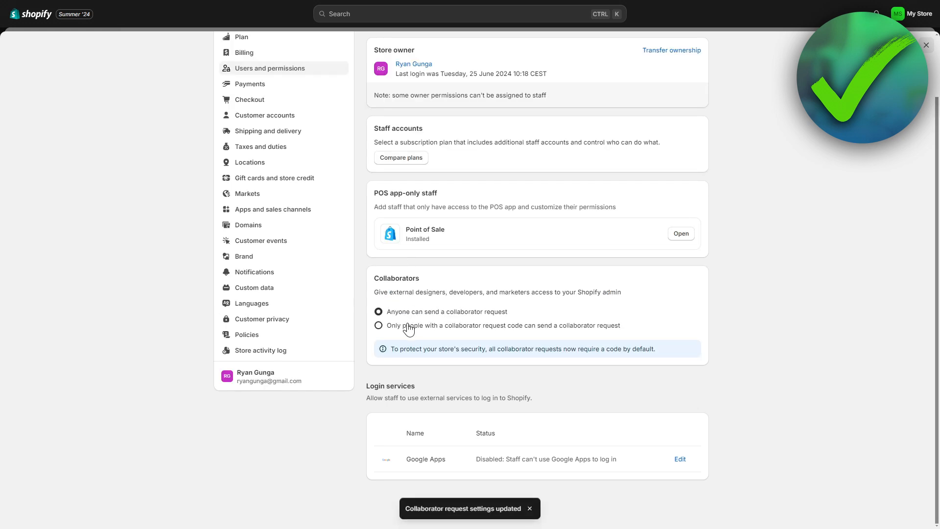
{"action": "left_click", "coordinate": [378, 325]}
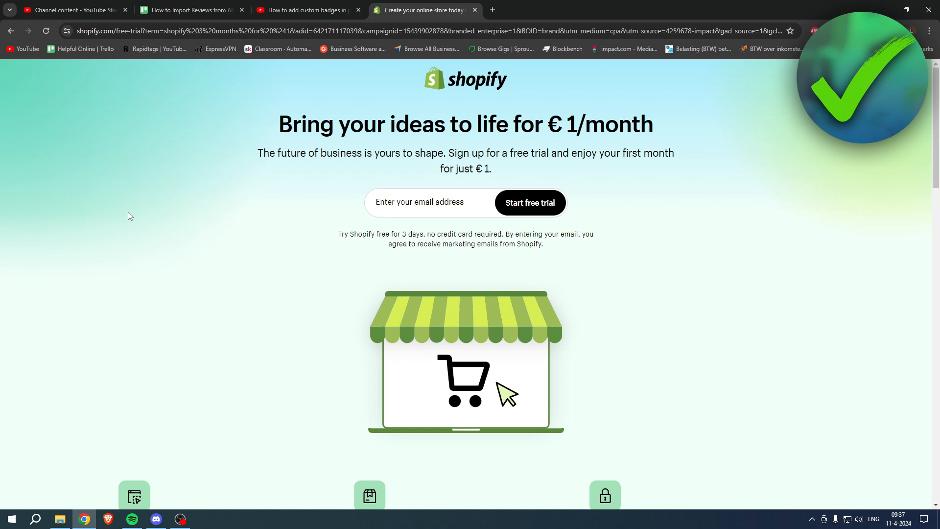
{"action": "mouse_move", "coordinate": [191, 196]}
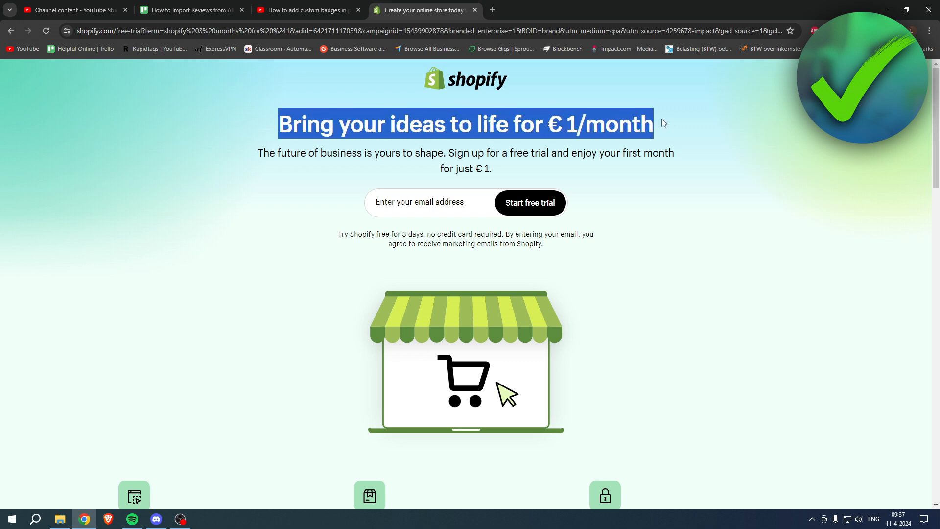
- Highlight the free-trial sign-up phrase and the €1 first-month price on the page
{"action": "left_click", "coordinate": [663, 123]}
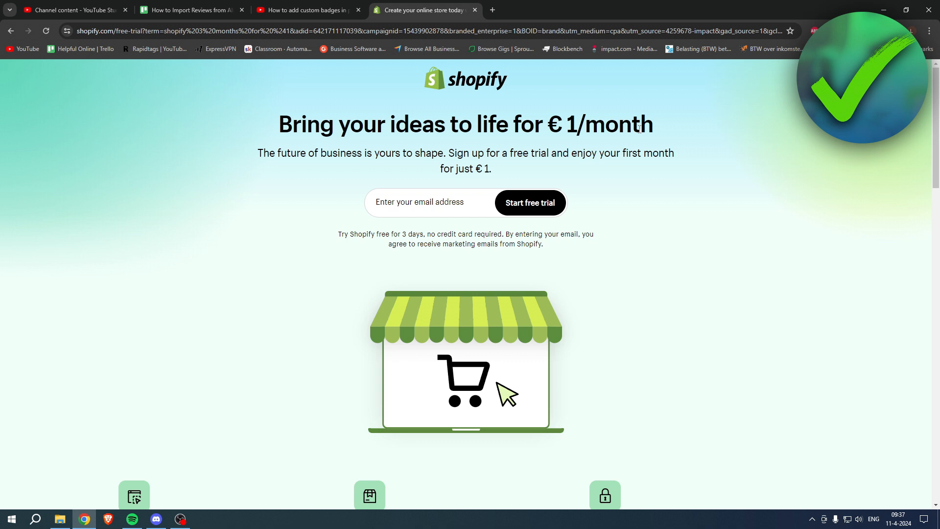
{"action": "mouse_move", "coordinate": [626, 137]}
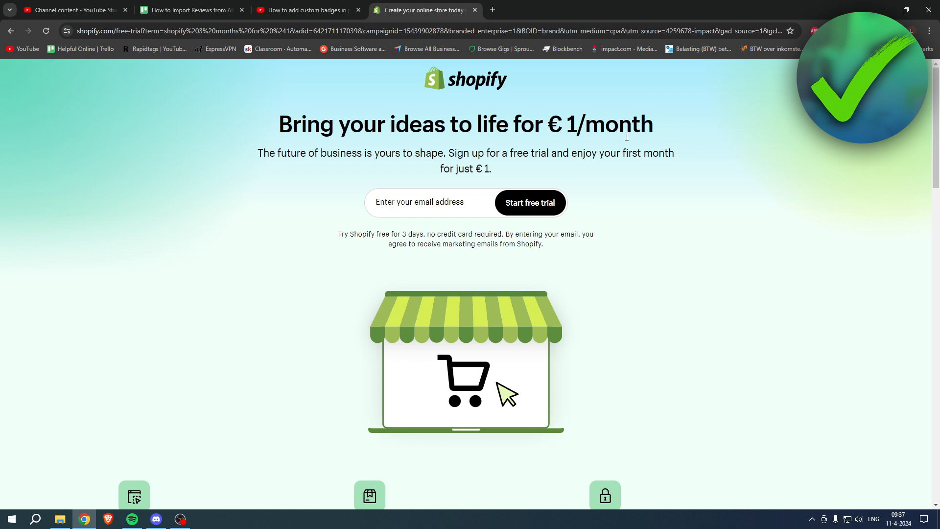
{"action": "left_click_drag", "start_coordinate": [456, 153], "coordinate": [554, 153]}
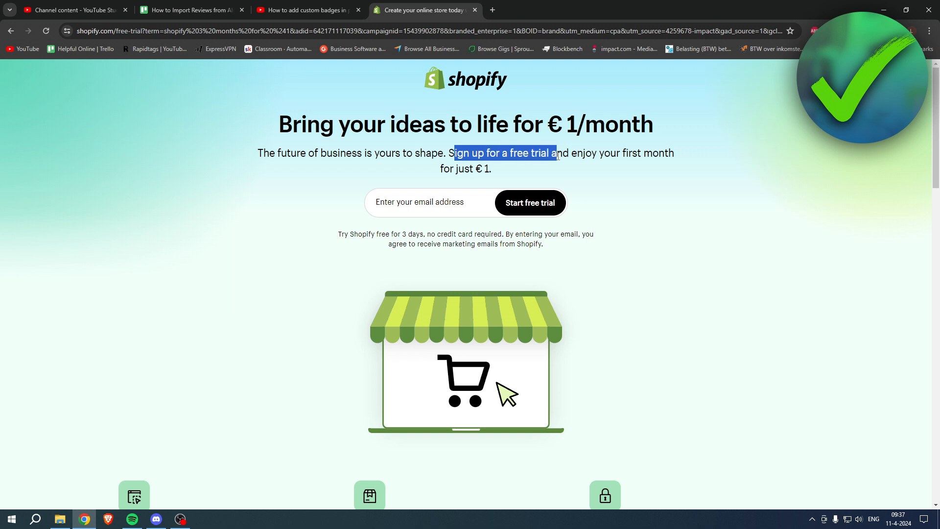
{"action": "left_click_drag", "start_coordinate": [556, 153], "coordinate": [675, 153]}
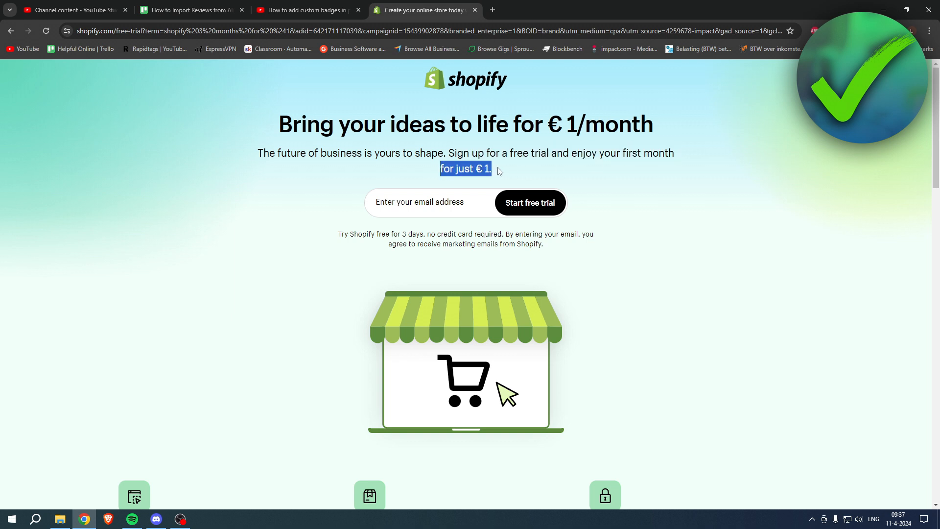
{"action": "left_click", "coordinate": [500, 170]}
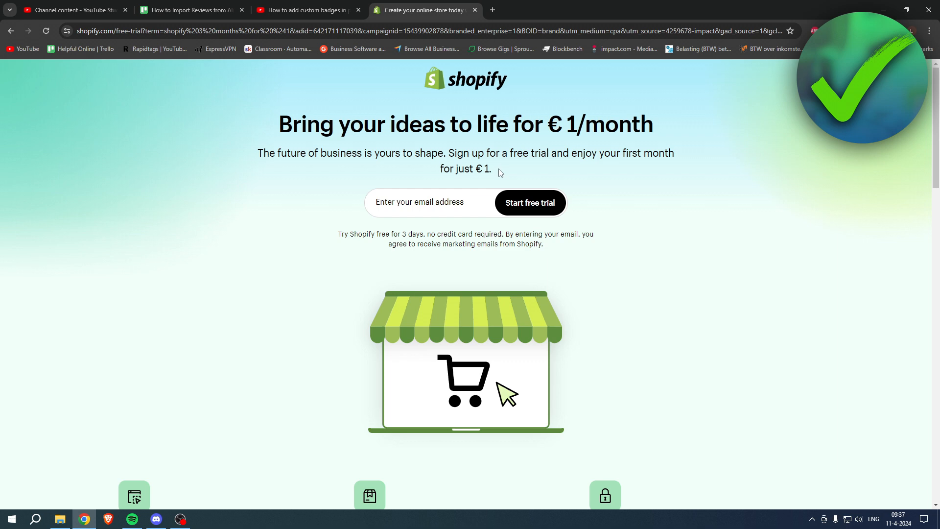
{"action": "mouse_move", "coordinate": [544, 173]}
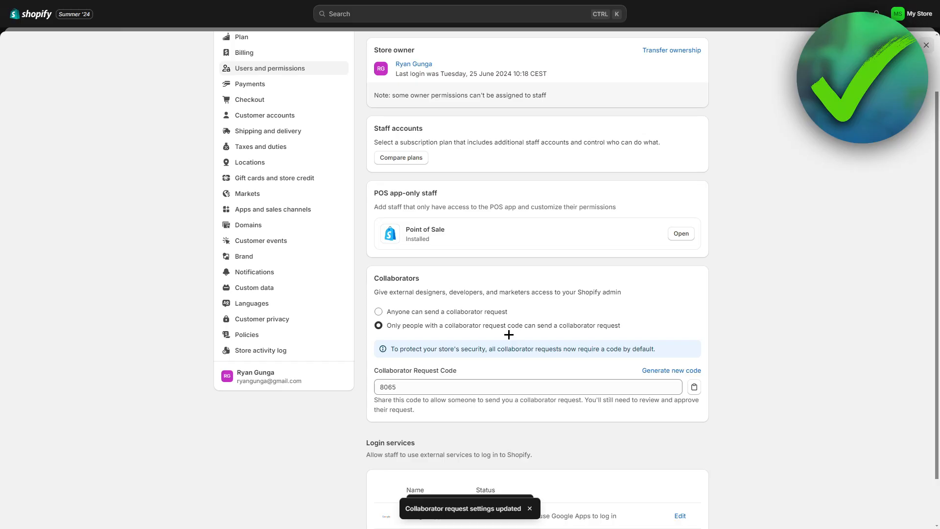
- Copy the collaborator request code 8065 to the clipboard
{"action": "scroll", "scroll_direction": "down", "scroll_amount": 3}
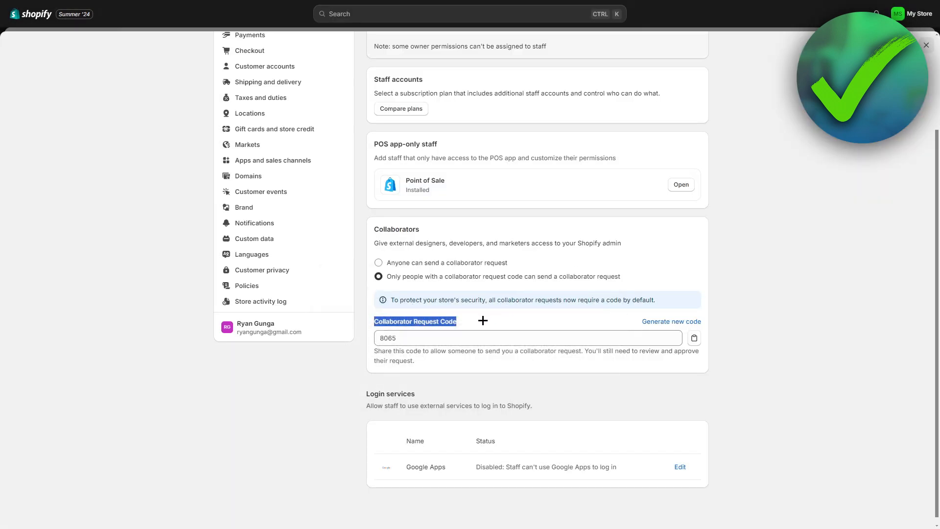
{"action": "left_click", "coordinate": [528, 338]}
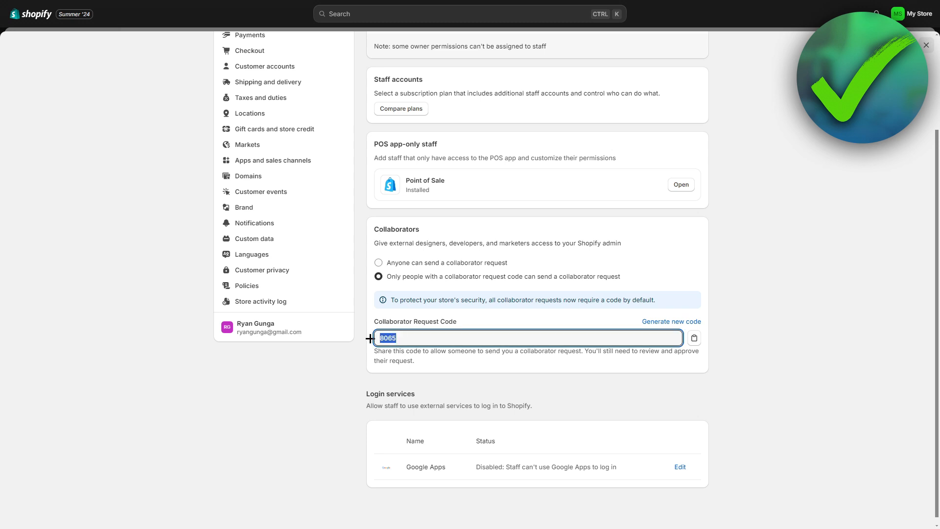
{"action": "mouse_move", "coordinate": [697, 341]}
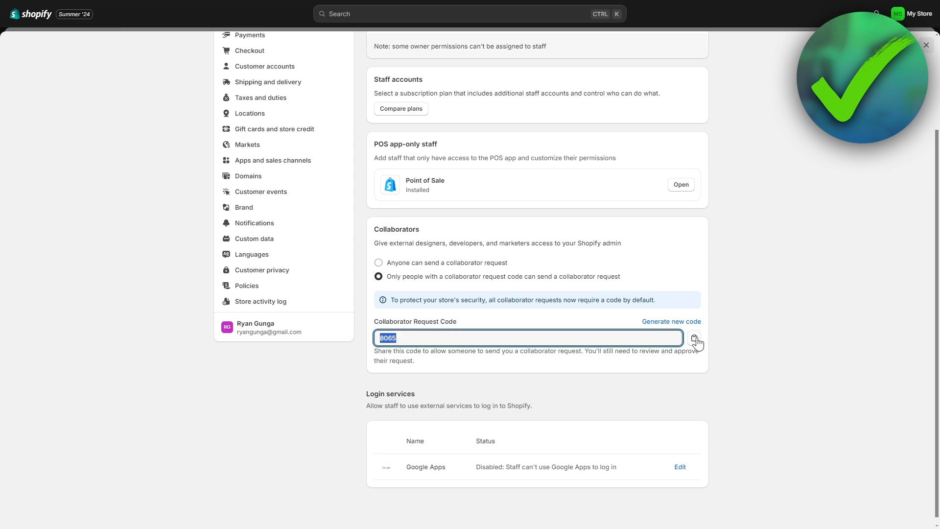
{"action": "left_click", "coordinate": [693, 338]}
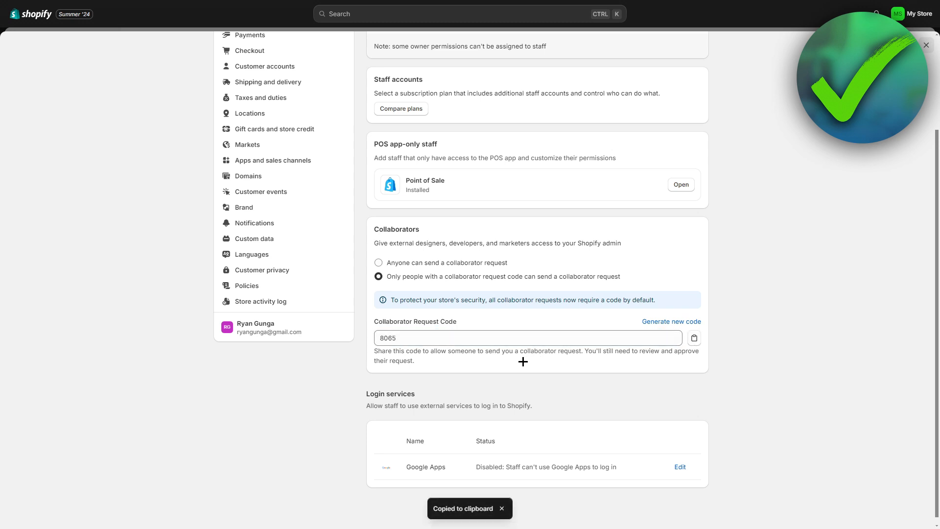